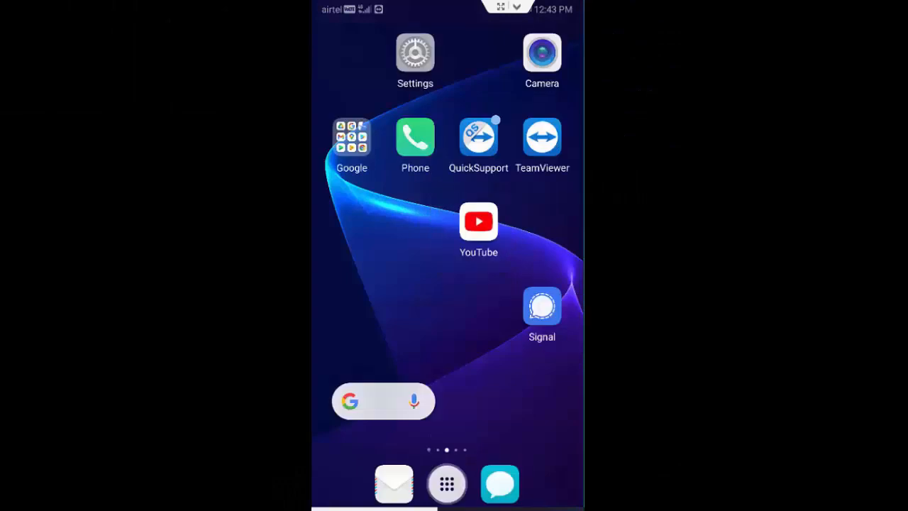
# Swipe to the home page and launch the Settings app
pyautogui.hscroll(-3)
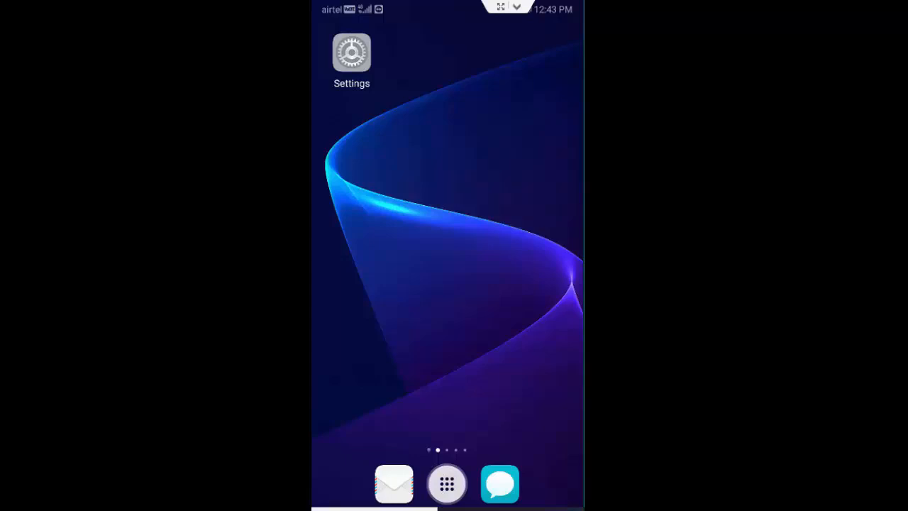
pyautogui.click(352, 52)
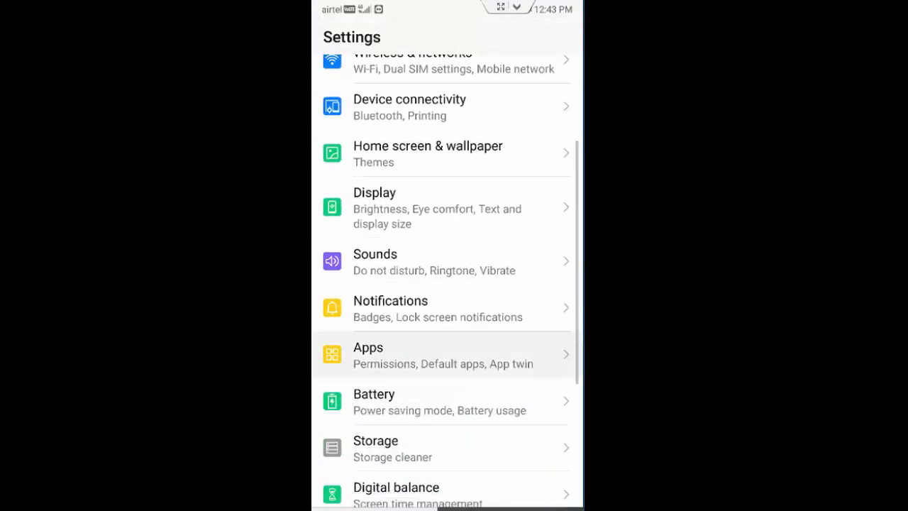
# Find CashApp in the Apps list by searching 'cas' and clear its stored data
pyautogui.click(443, 355)
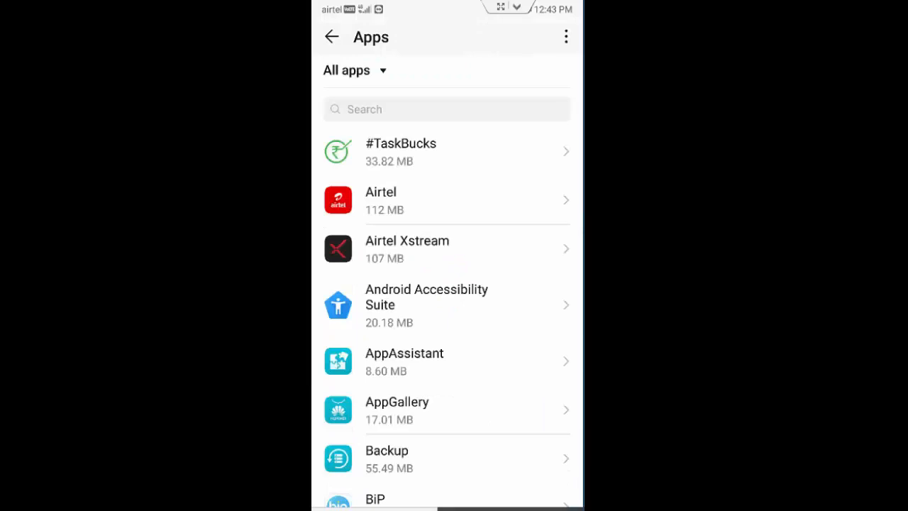
pyautogui.write('cas')
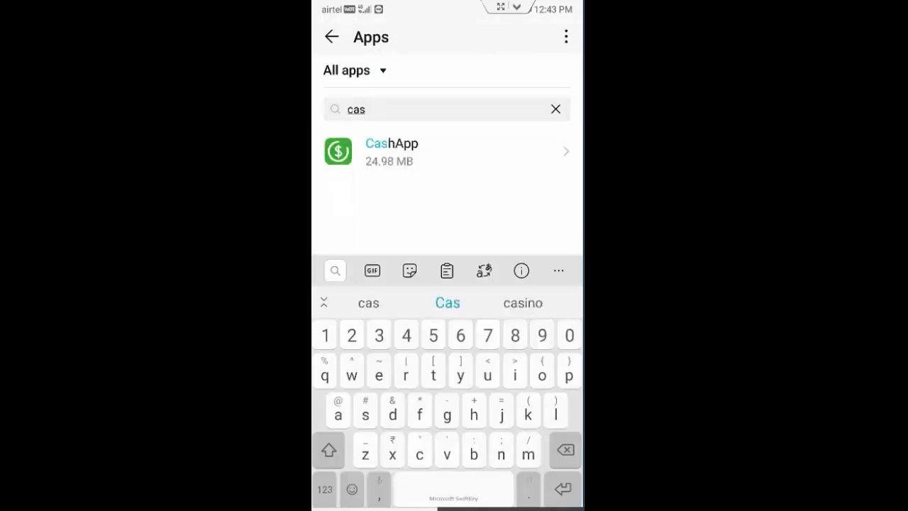
pyautogui.click(447, 150)
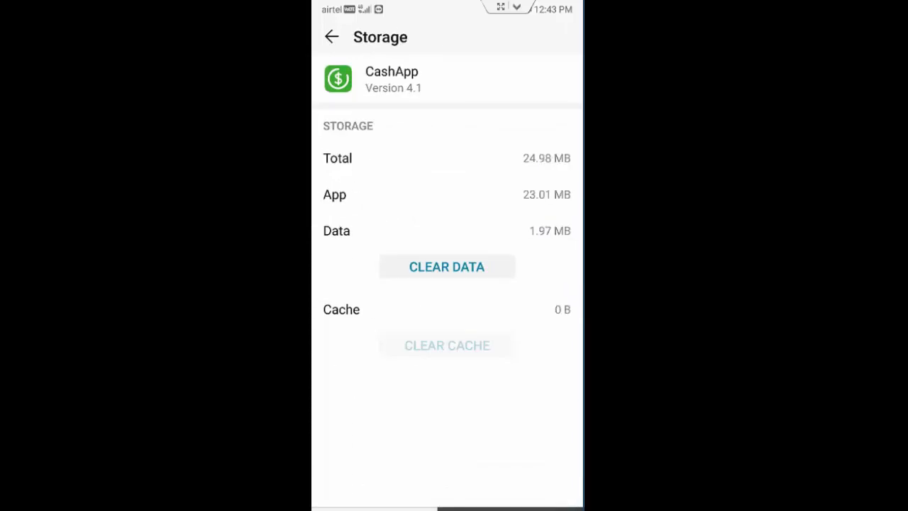
pyautogui.click(445, 267)
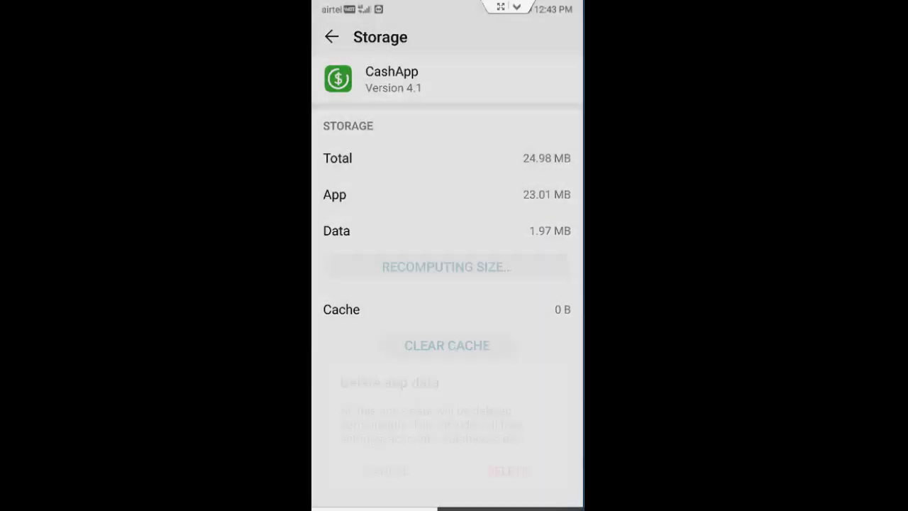
# Force-stop CashApp, confirm it, and return to the full apps list
pyautogui.click(332, 37)
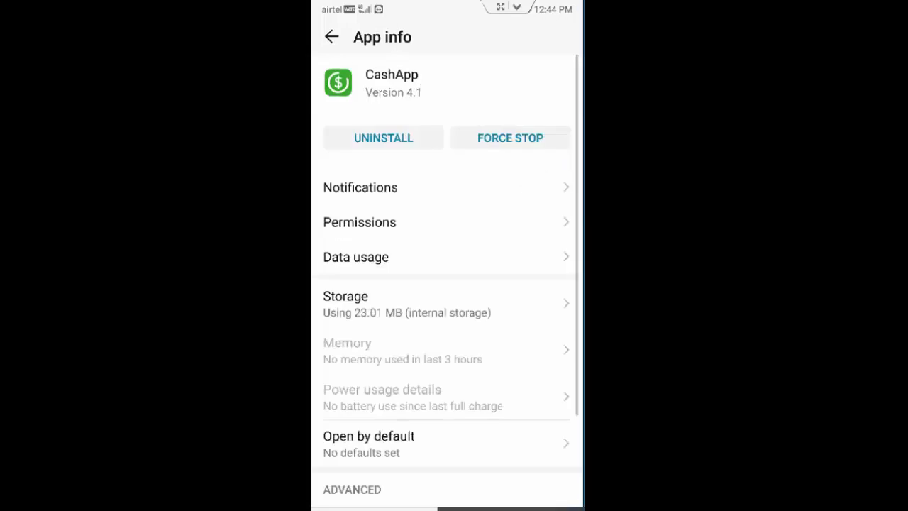
pyautogui.click(510, 138)
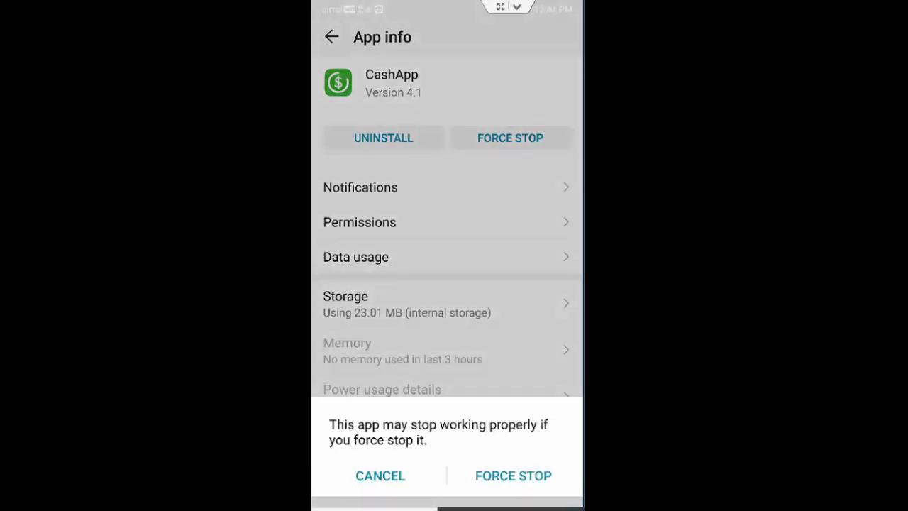
pyautogui.click(514, 475)
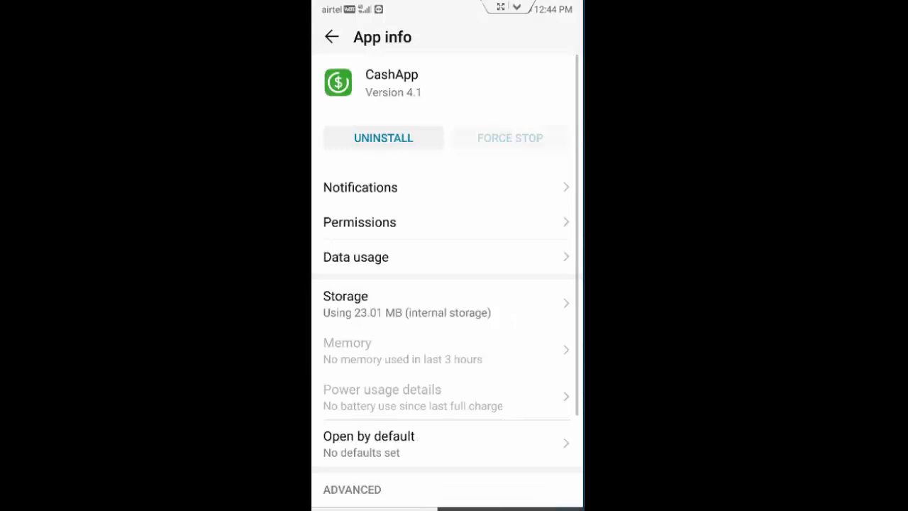
pyautogui.click(332, 37)
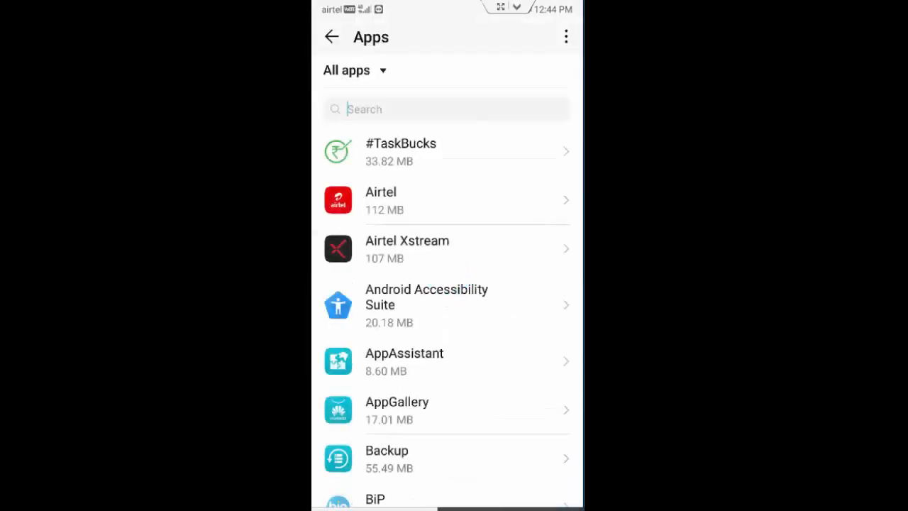
# Search 'pl', look into Google Play services, then return to the matching apps list
pyautogui.write('pl')
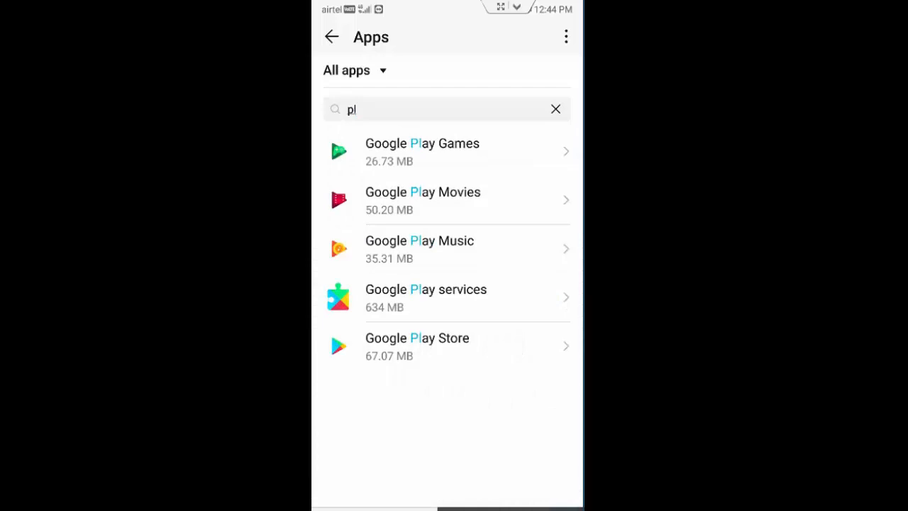
pyautogui.click(425, 297)
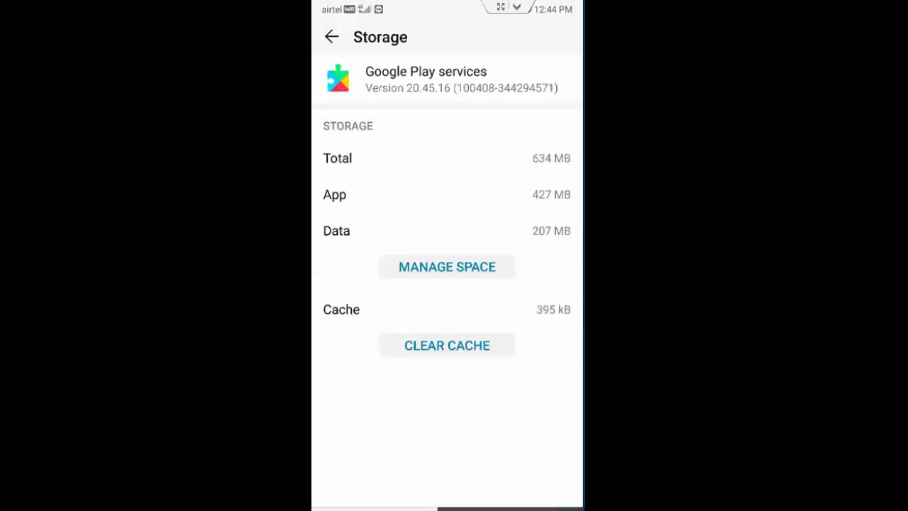
pyautogui.click(332, 37)
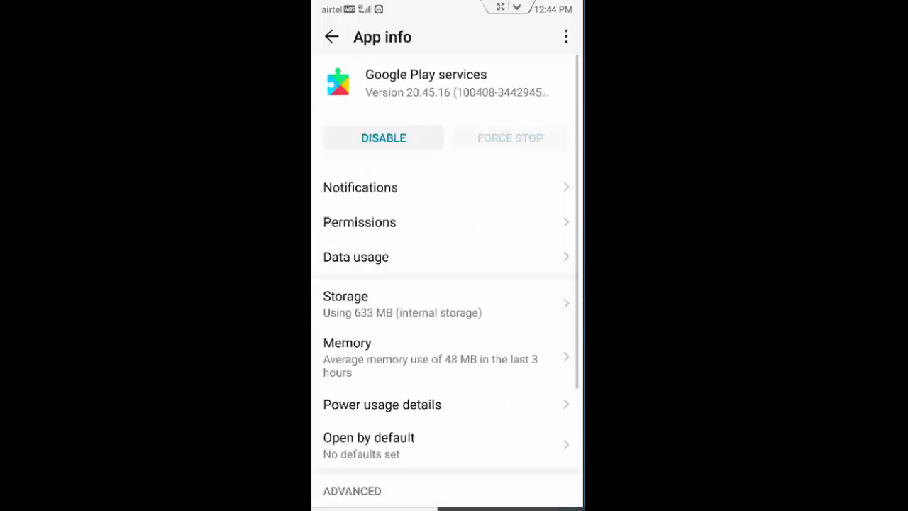
pyautogui.click(332, 37)
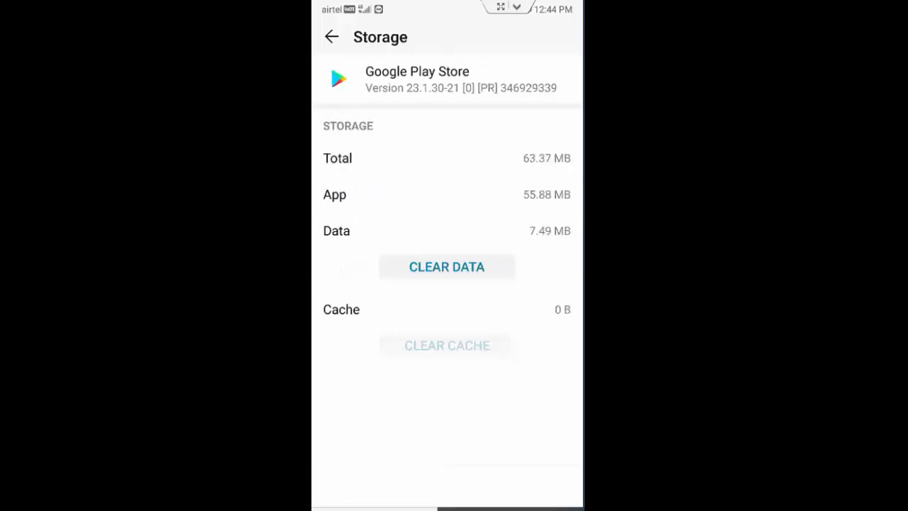
# Clear Google Play Store's stored data, force-stop it, and return to the full apps list
pyautogui.click(445, 266)
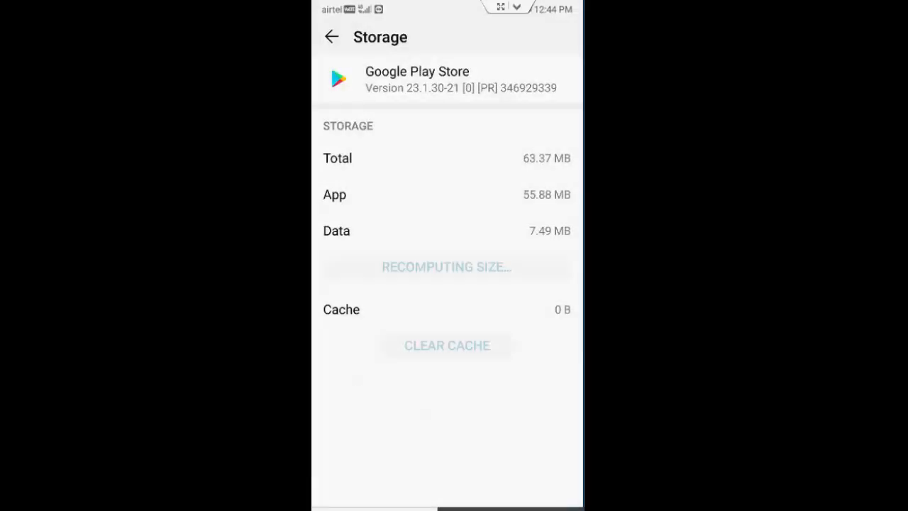
pyautogui.click(332, 37)
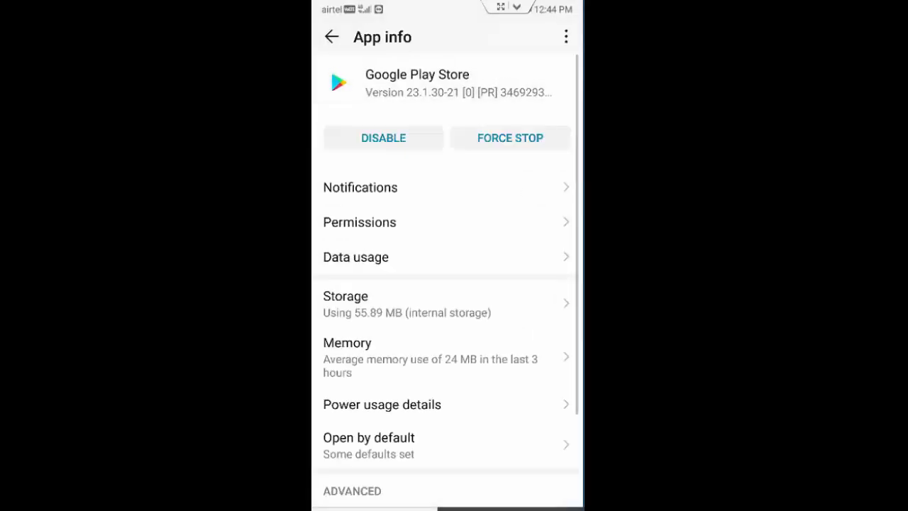
pyautogui.click(509, 138)
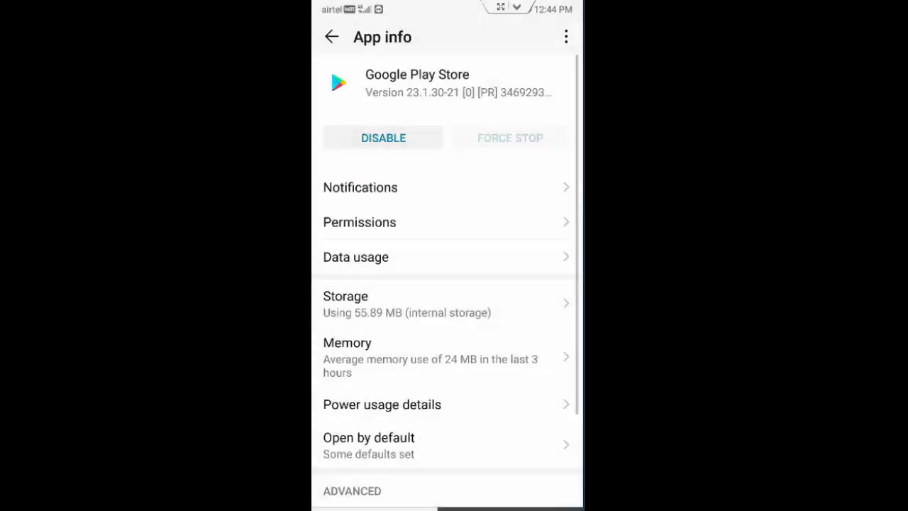
pyautogui.click(332, 37)
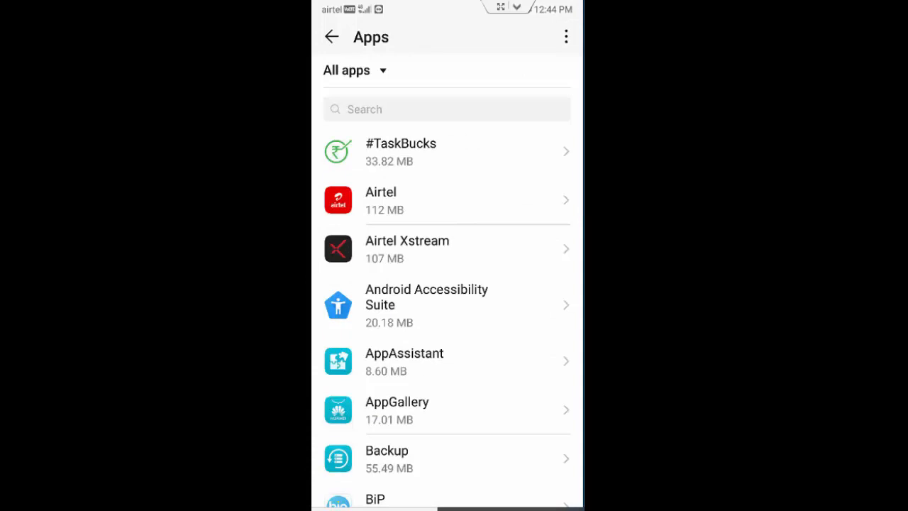
# Leave the apps section via the more-options menu and exit Settings to the home screen
pyautogui.click(566, 37)
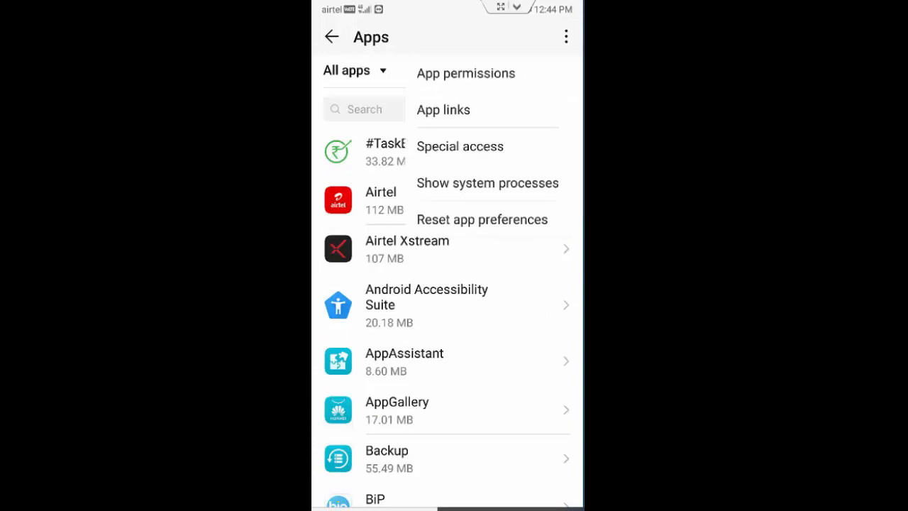
pyautogui.click(482, 218)
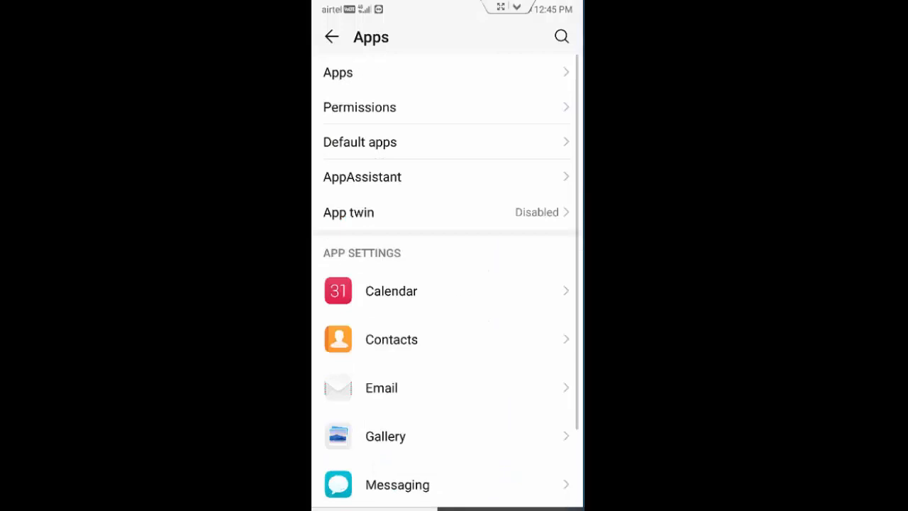
pyautogui.click(560, 36)
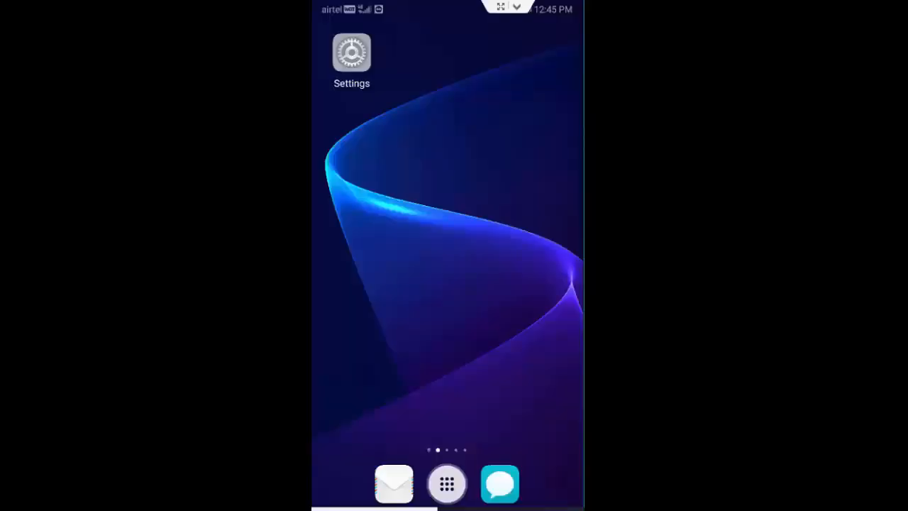
# Reopen Settings, reach Date & time under System, set 14 January 2021 manually and finish
pyautogui.click(352, 52)
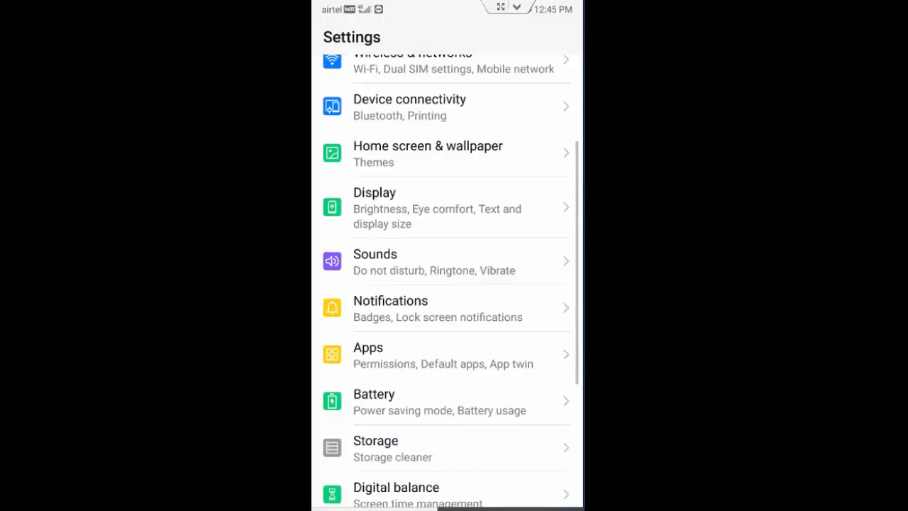
pyautogui.scroll(-3)
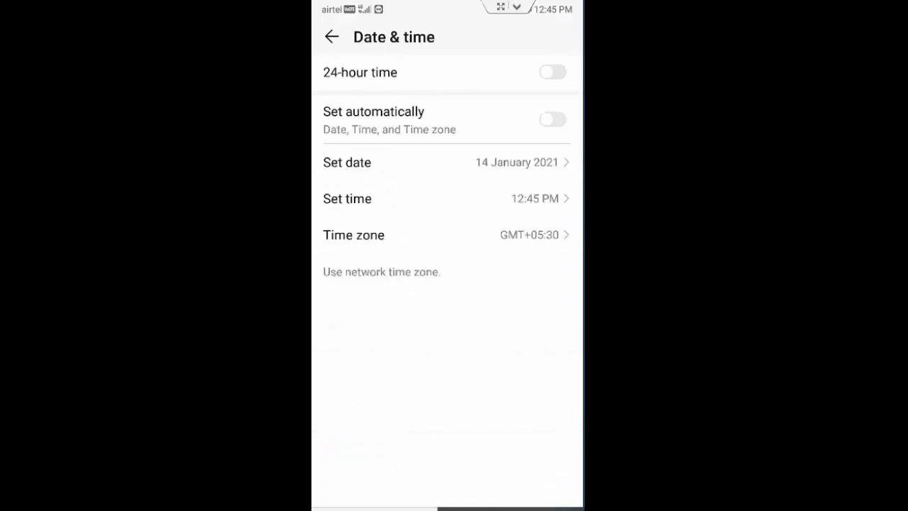
pyautogui.click(553, 119)
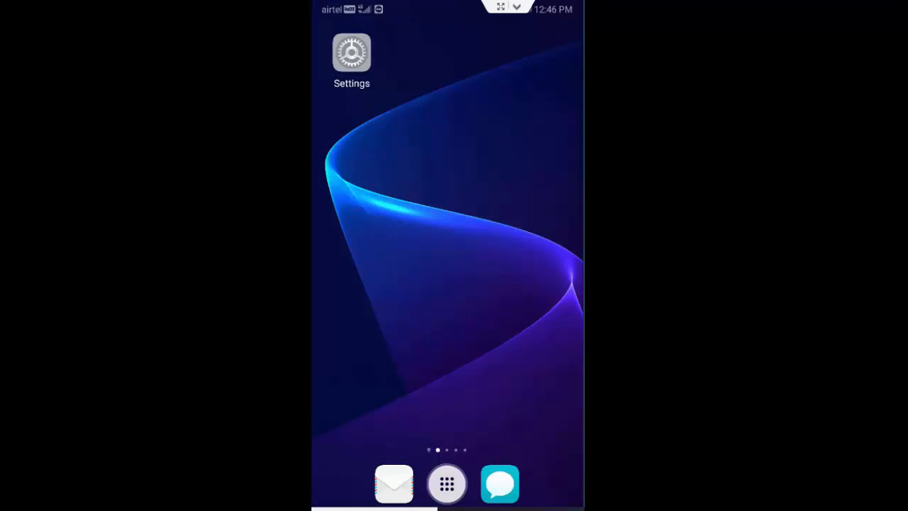
# Launch Google Play Store from the app drawer and search for 'rocketvpn'
pyautogui.click(447, 484)
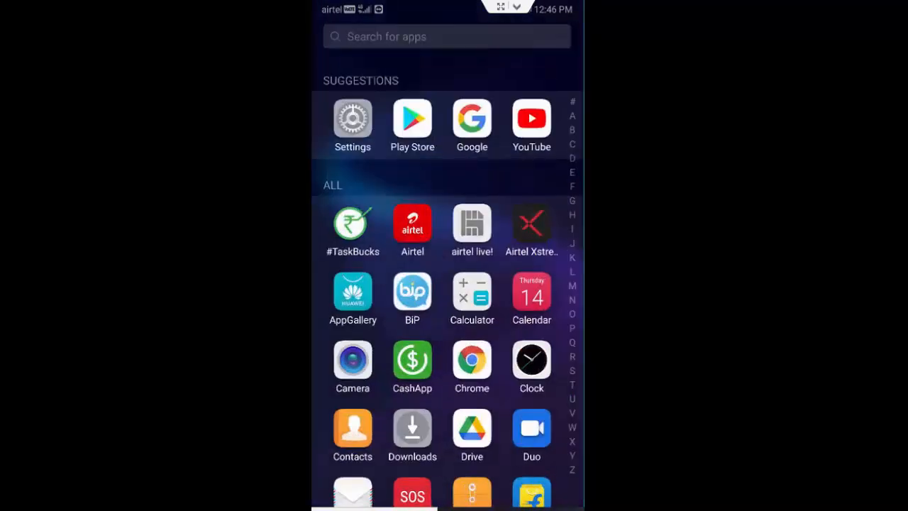
pyautogui.click(411, 119)
pyautogui.write('r')
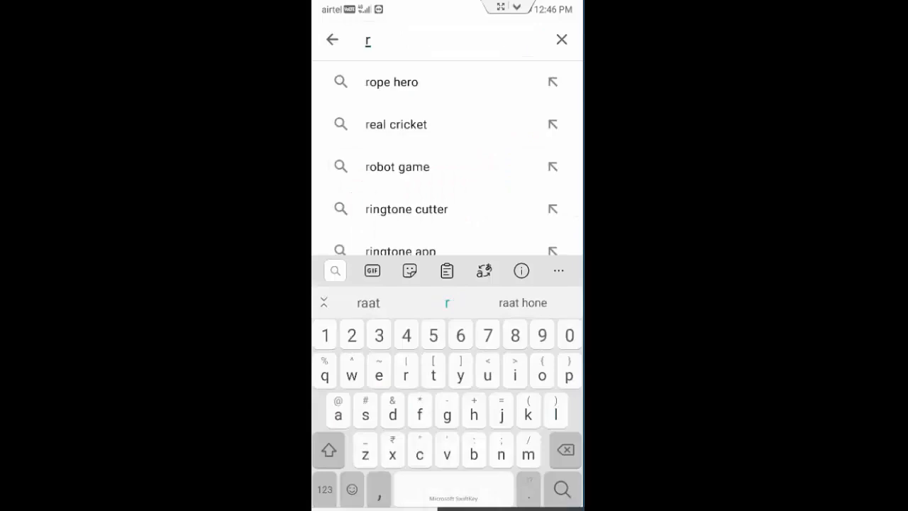
pyautogui.press('enter')
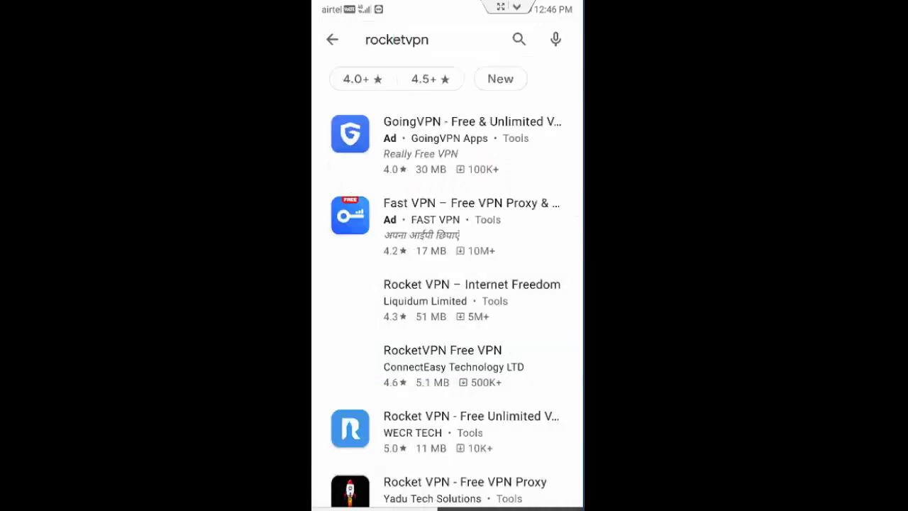
# Install Rocket VPN – Internet Freedom from its listing and launch it
pyautogui.click(471, 284)
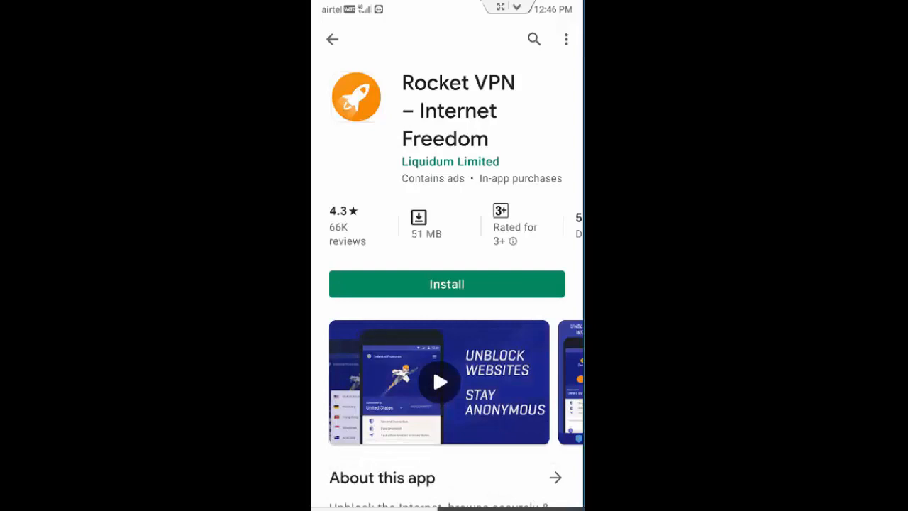
pyautogui.click(446, 284)
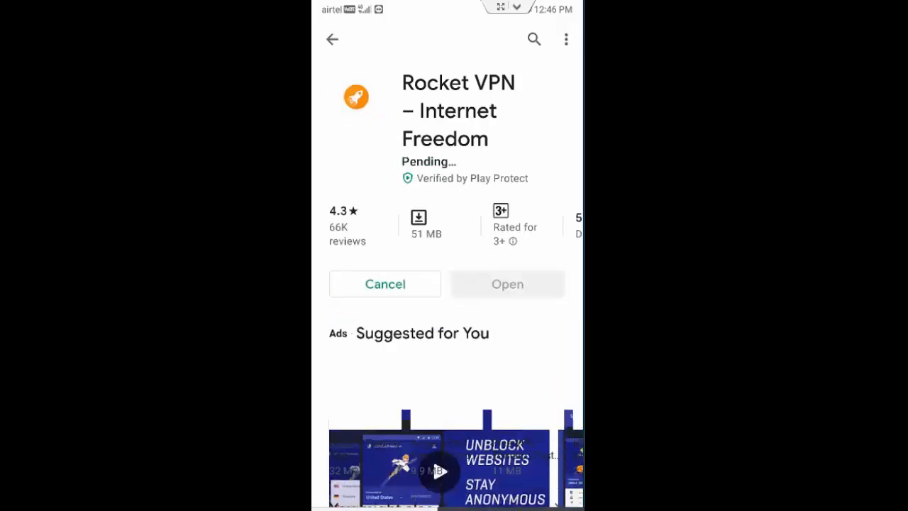
pyautogui.click(507, 284)
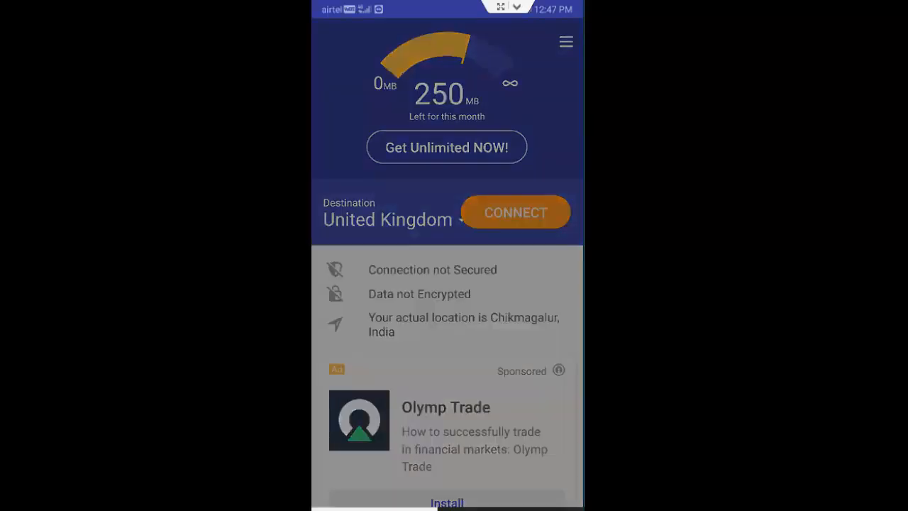
# Connect Rocket VPN to a United Kingdom server, allow the connection request, then disconnect
pyautogui.click(387, 218)
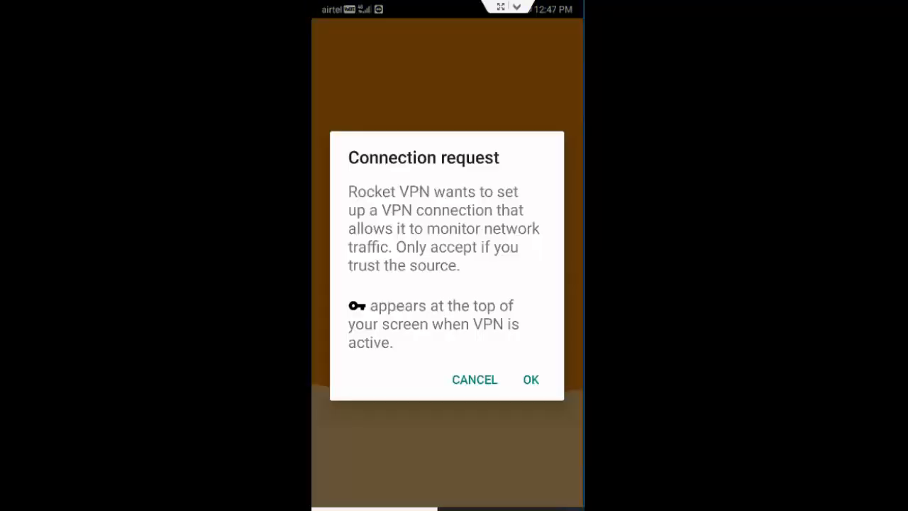
pyautogui.click(531, 380)
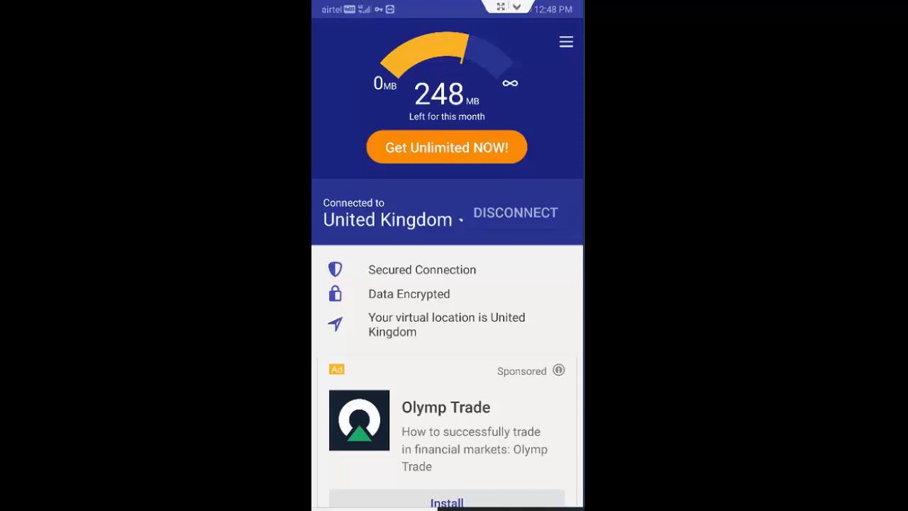
pyautogui.click(515, 213)
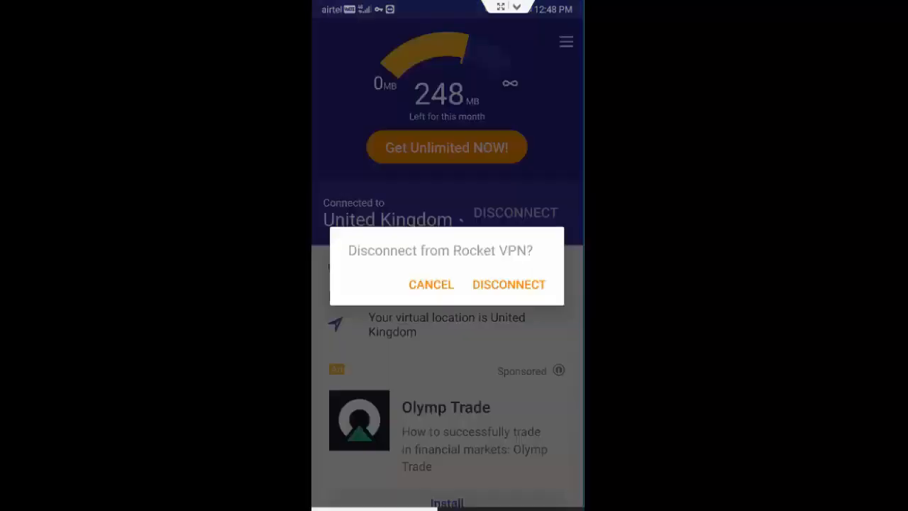